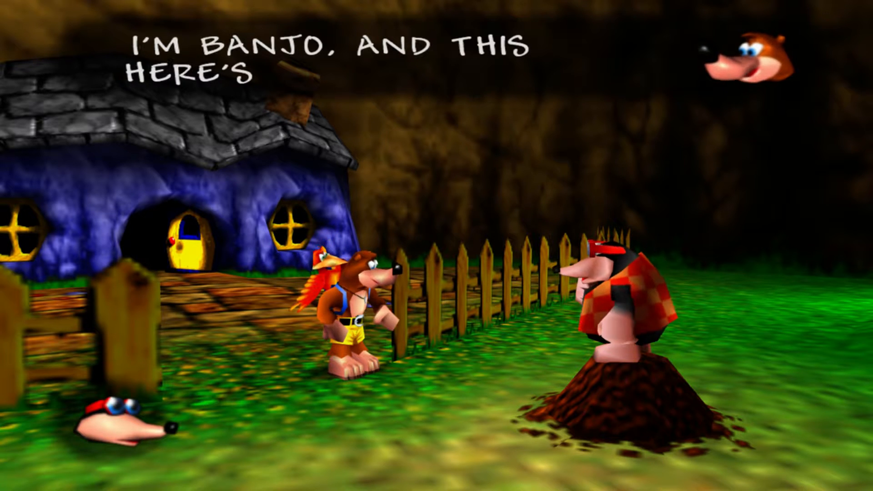
- Bring up the Xbox 360 guide while Banjo-Kazooie is playing
key(Guide)
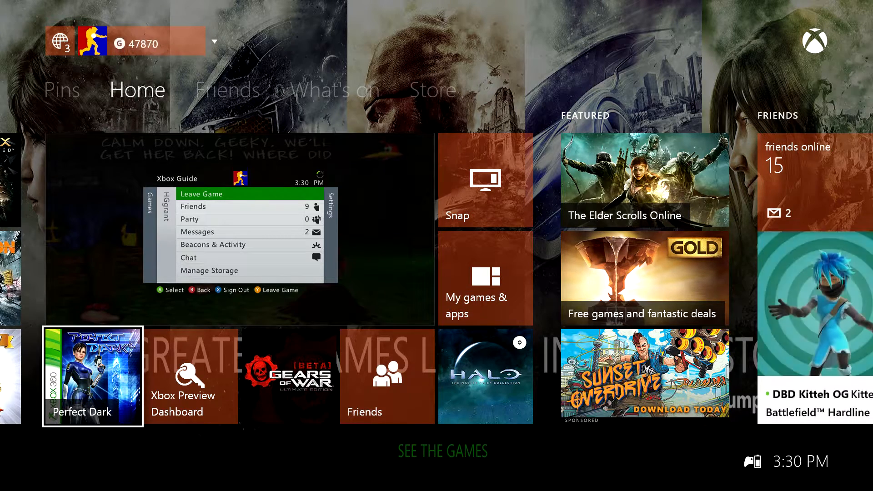
- Launch Xbox Preview Dashboard and open its Invite friends page
click(288, 376)
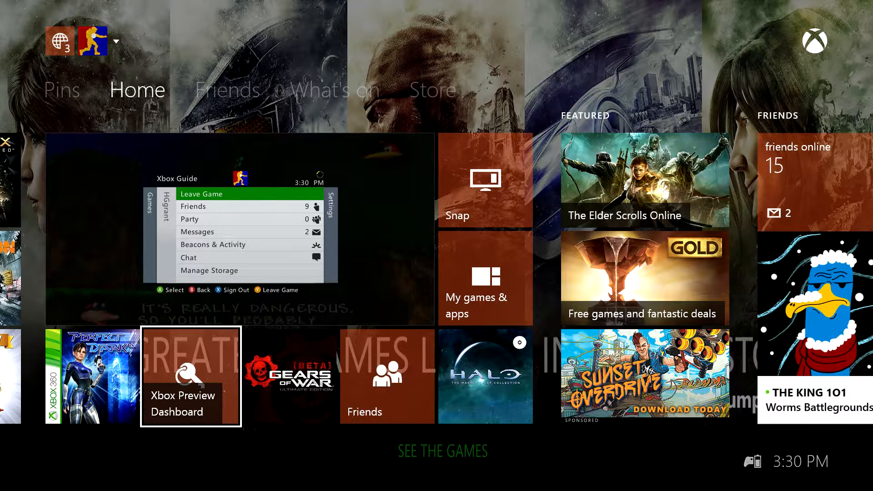
click(190, 376)
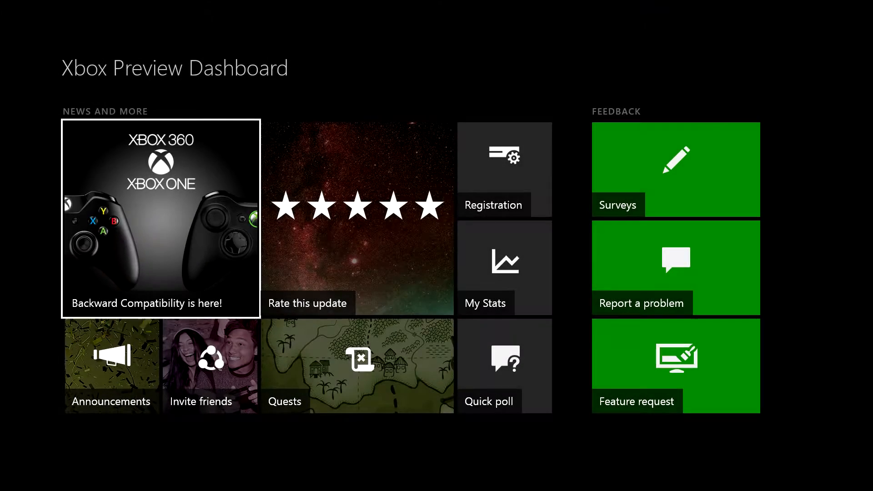
mouse_move(209, 366)
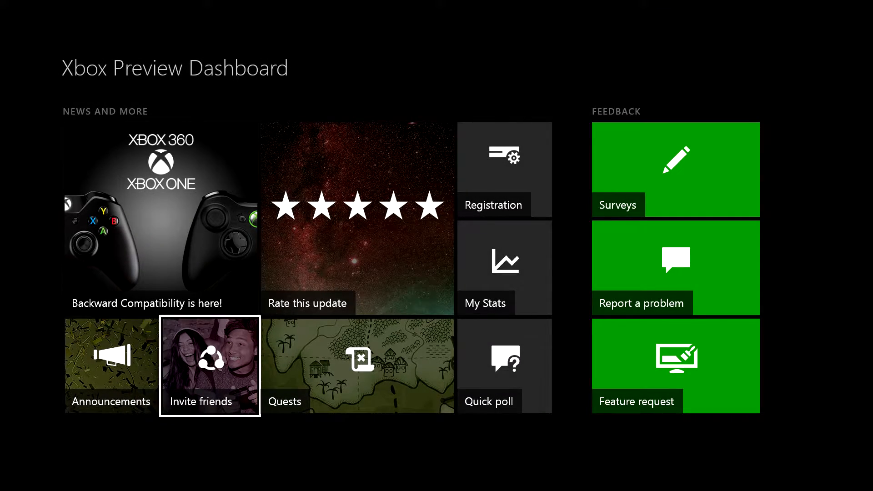
click(210, 365)
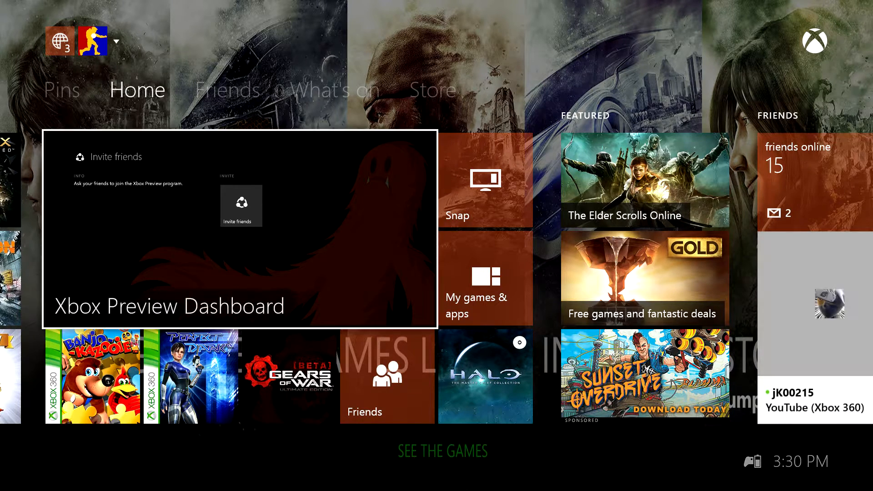
- Move from the top Snap area back to the Xbox Preview Dashboard tile
click(93, 41)
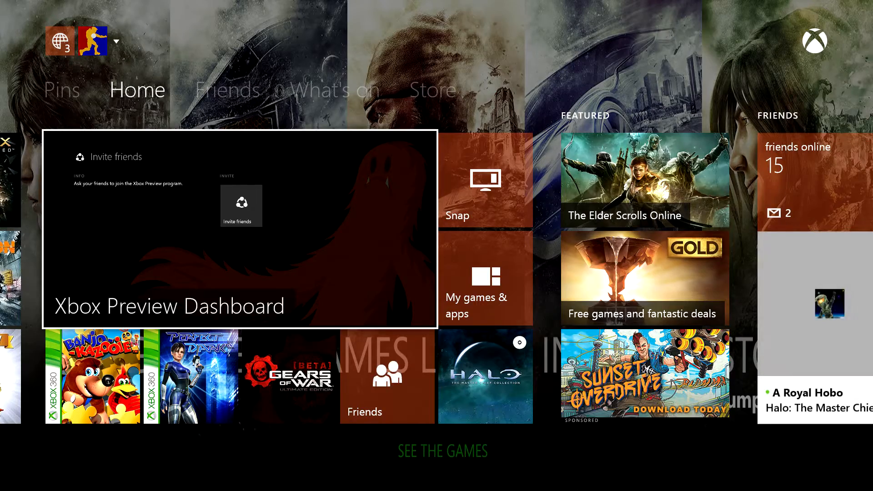
mouse_move(485, 180)
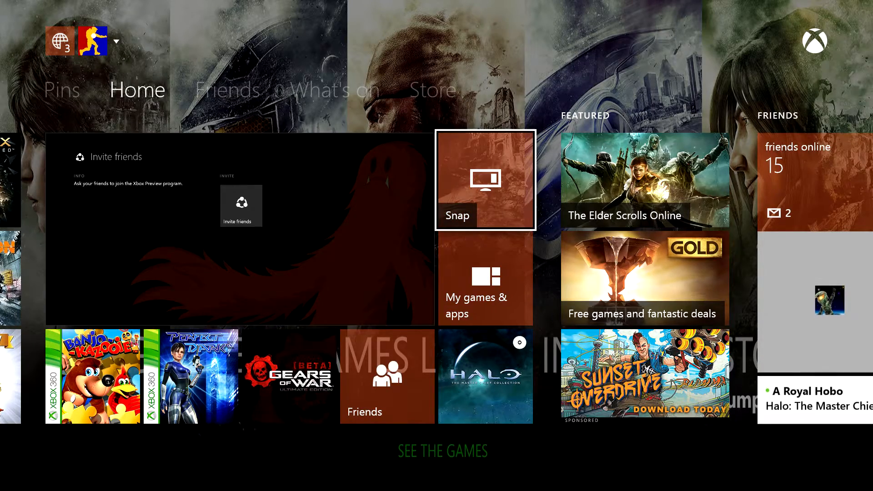
click(227, 89)
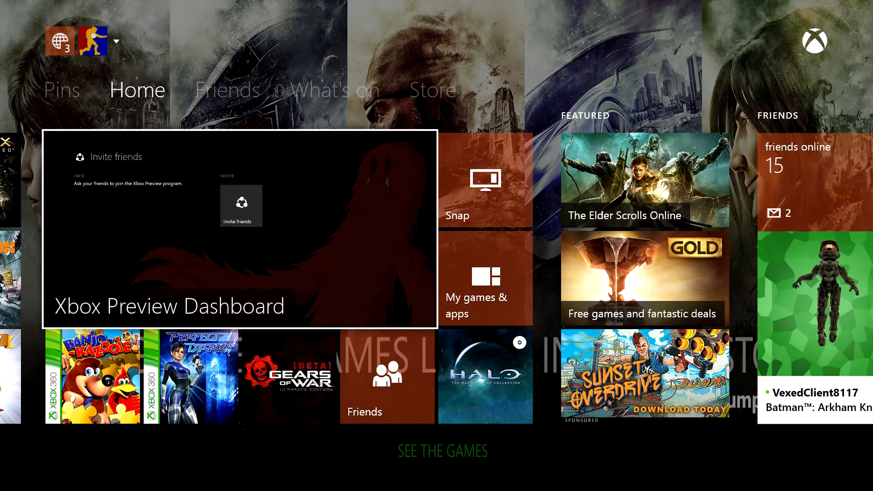
mouse_move(485, 278)
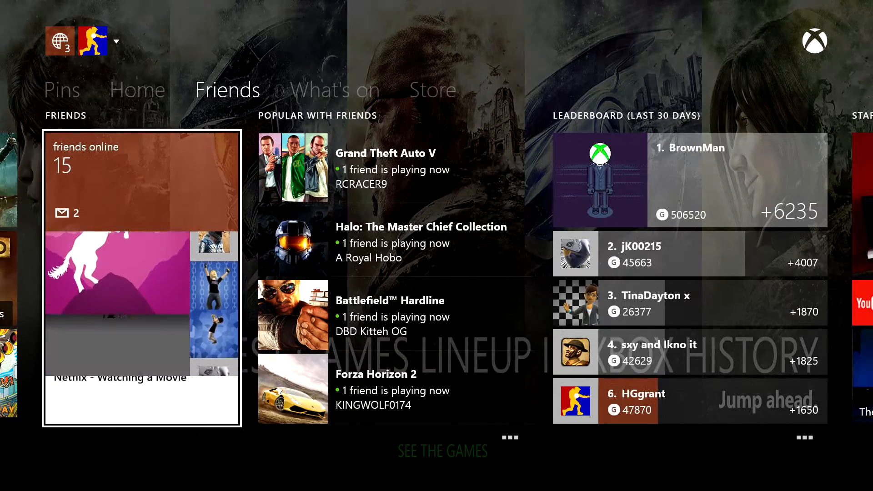
- Go back to Home and open the Friends tile's full friends list
click(137, 89)
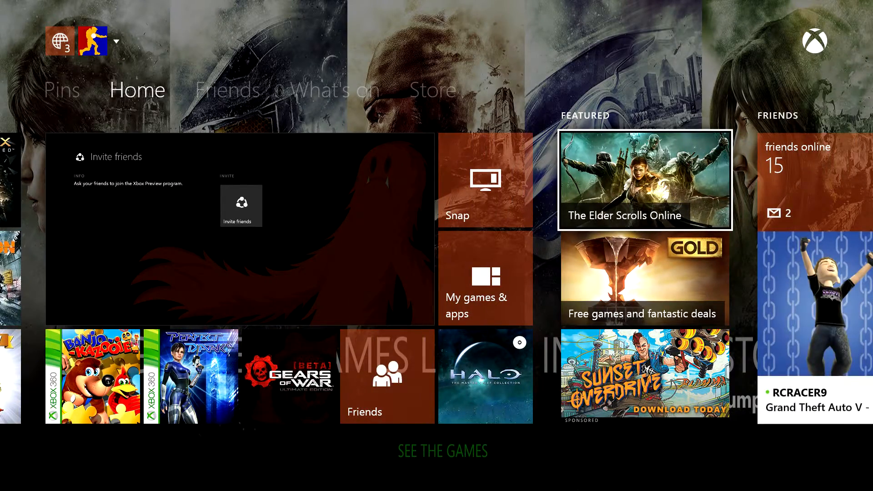
mouse_move(93, 381)
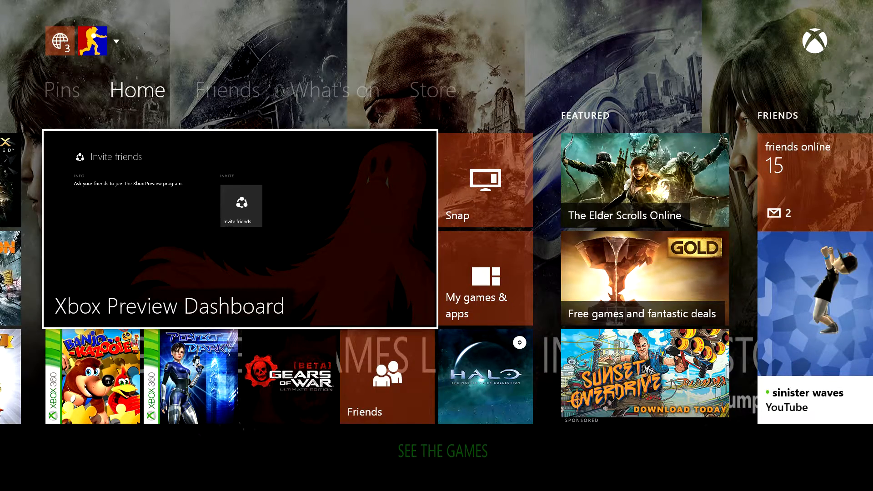
click(227, 89)
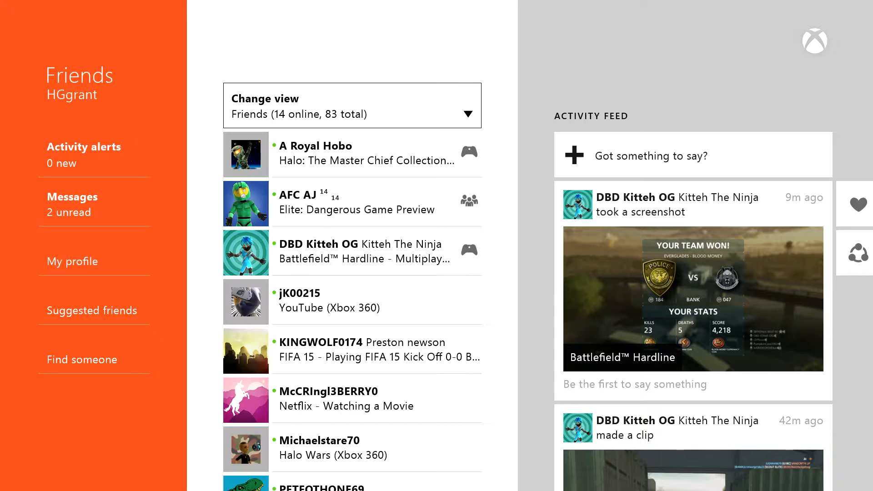
- Exit Friends to the Pins section and highlight the signed-in gamertag
click(72, 261)
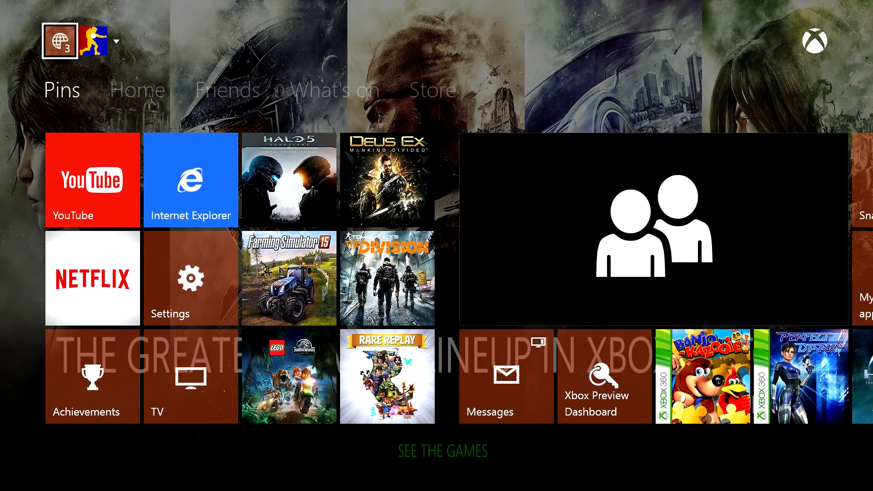
click(93, 41)
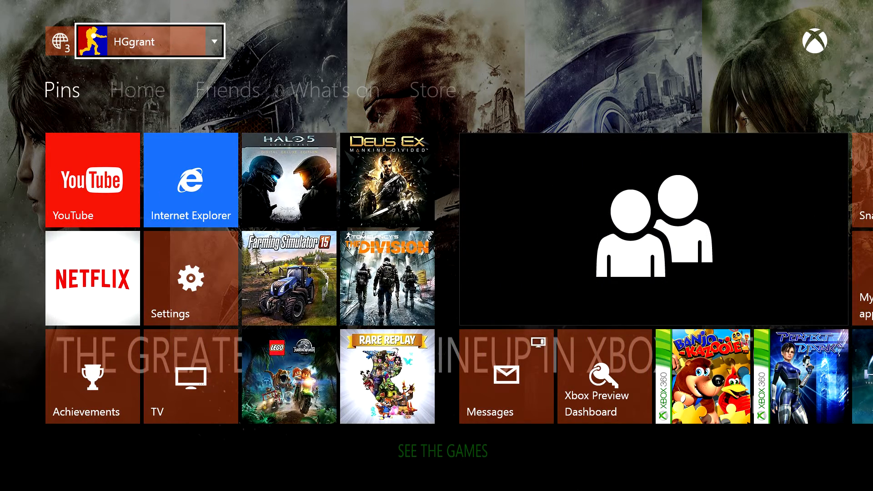